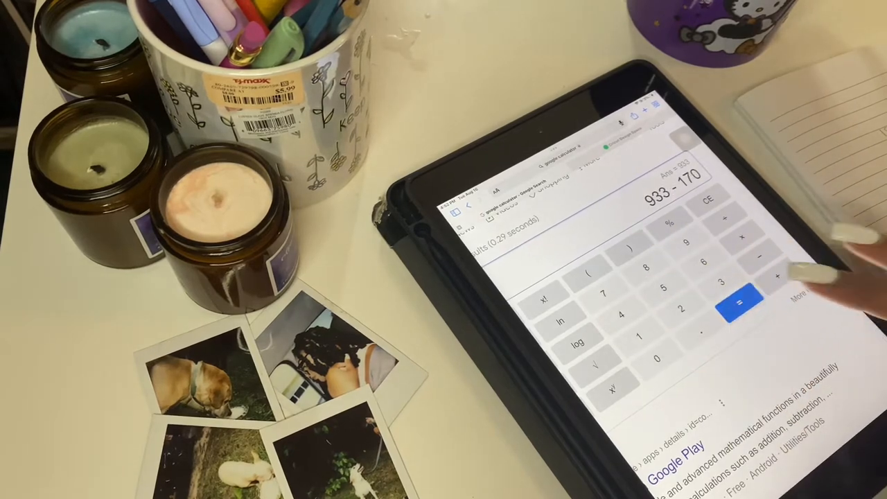
Step: Evaluate 933 − 170 to display the result 763
click(737, 296)
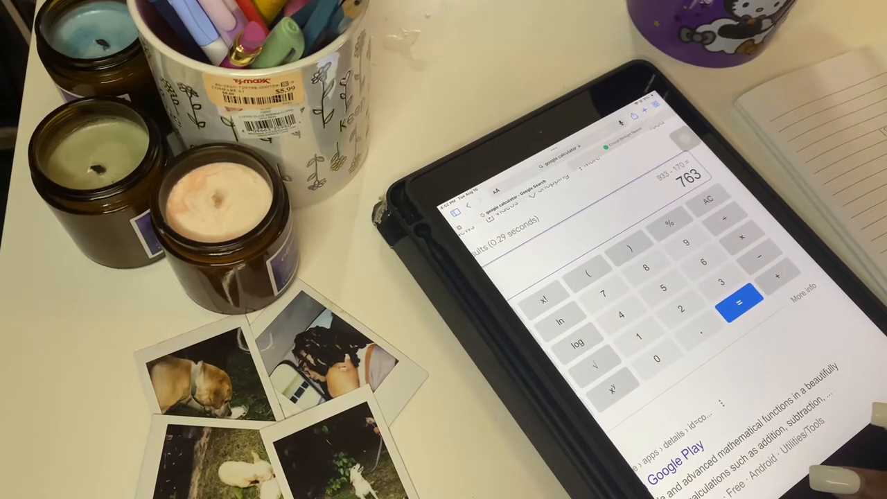